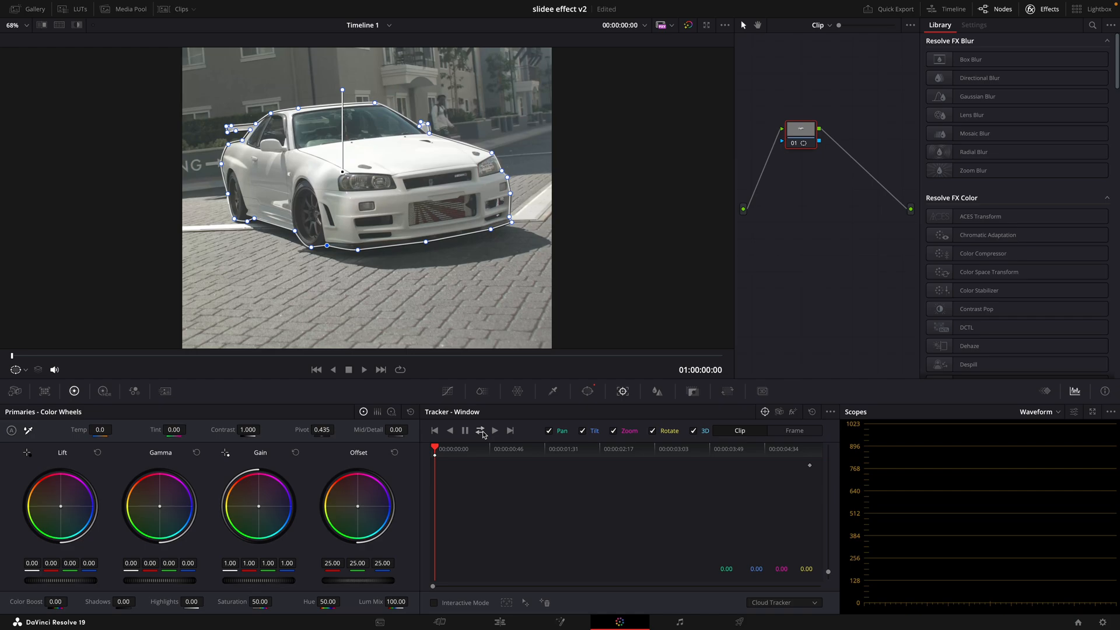
# Track the car mask through the clip and add an alpha output to the node graph
pyautogui.click(481, 430)
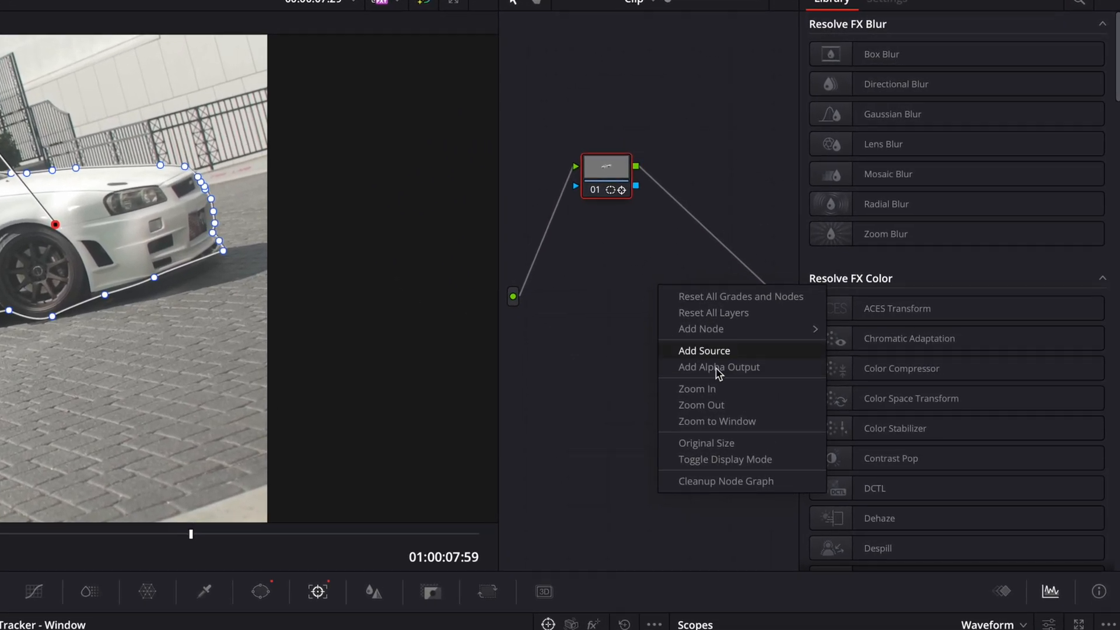
pyautogui.click(718, 366)
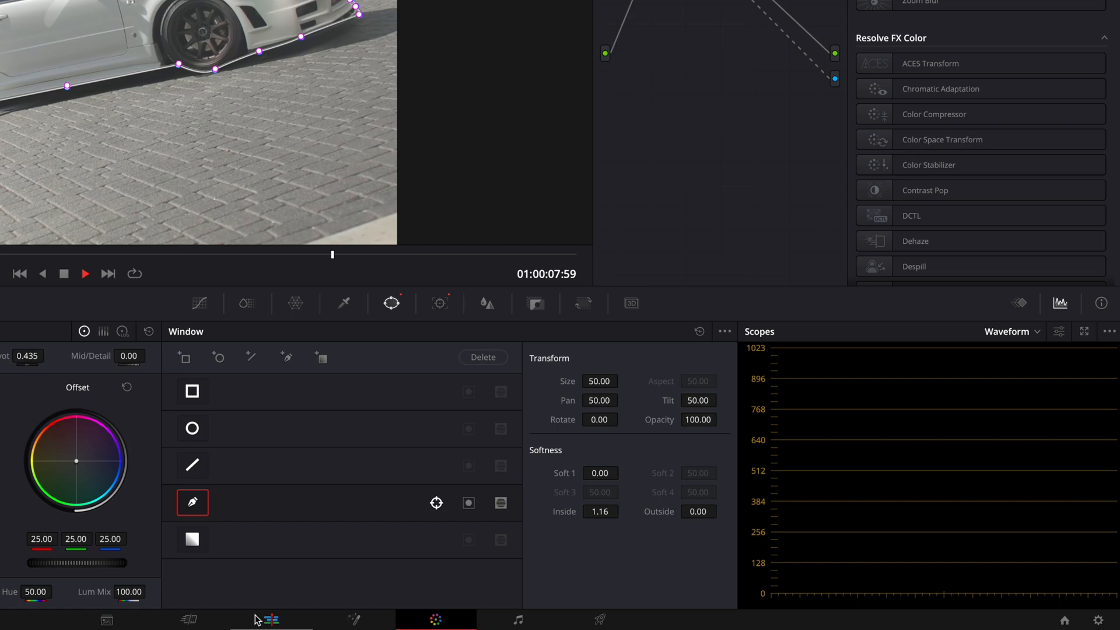
# Disable the lower video track and make a compound clip from the masked car clip
pyautogui.click(500, 622)
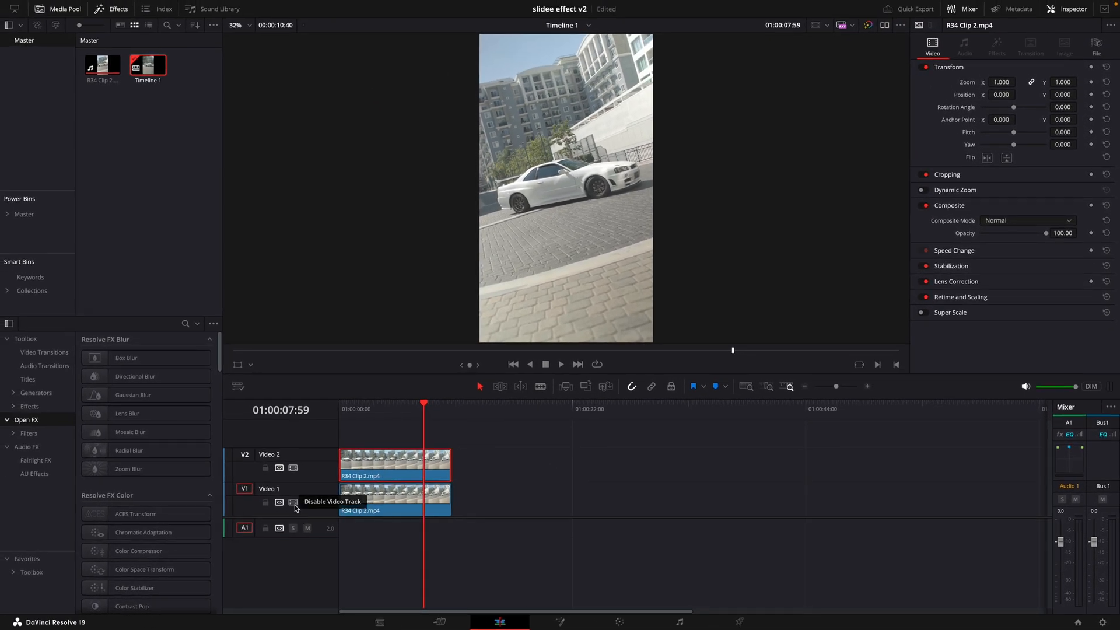
pyautogui.click(292, 501)
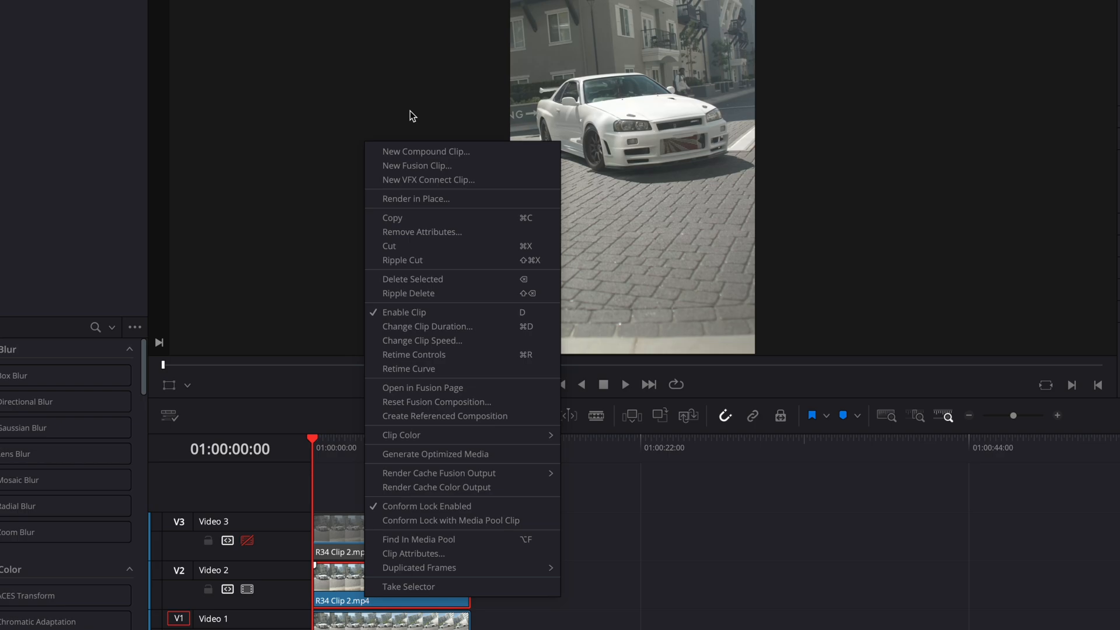
pyautogui.click(426, 152)
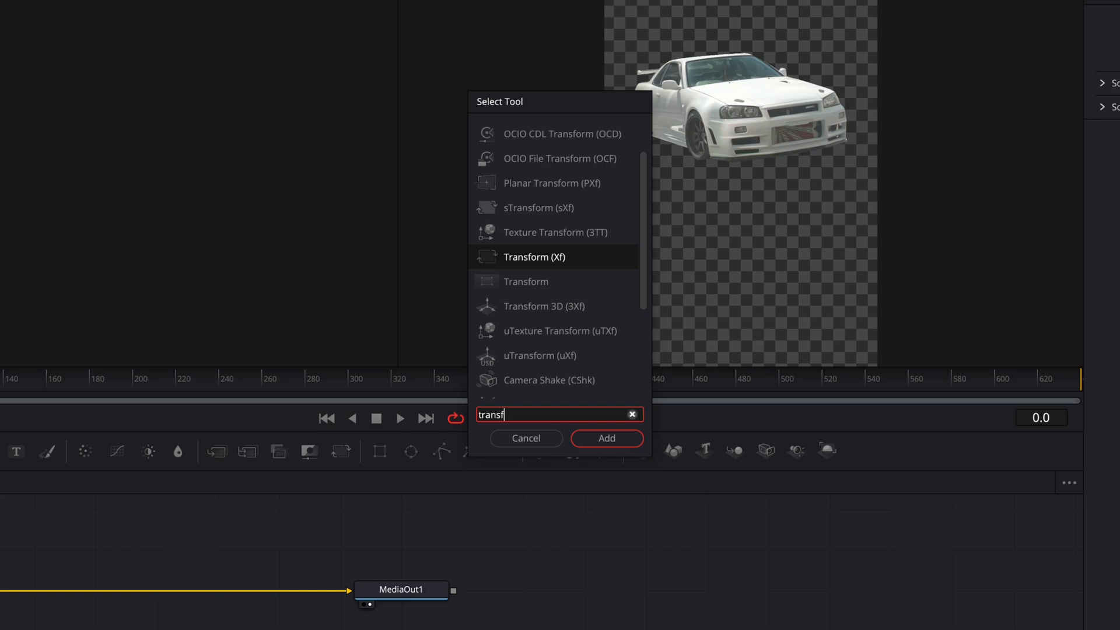
# Add a Transform node and keyframe Center X from 0.355 to slide the car out of frame
pyautogui.click(605, 437)
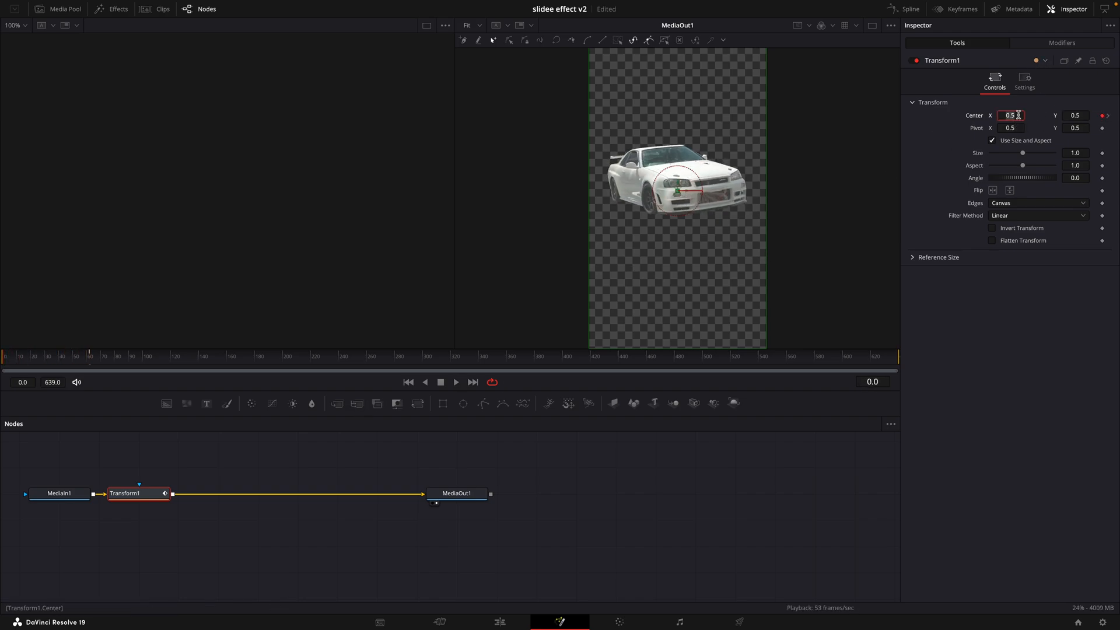
pyautogui.write('0.355')
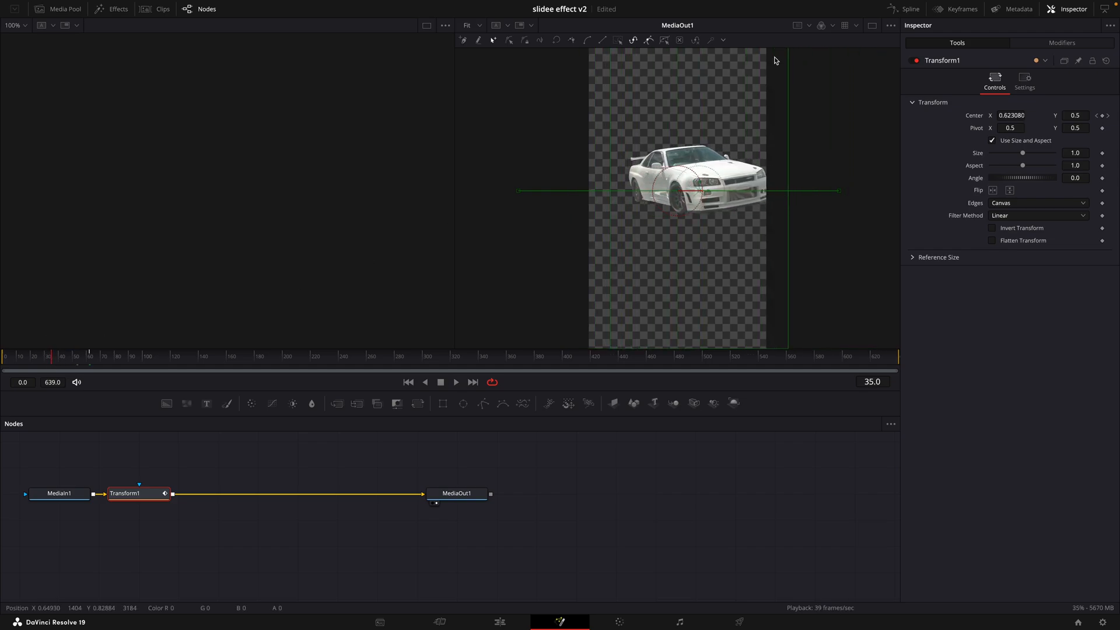
pyautogui.click(956, 8)
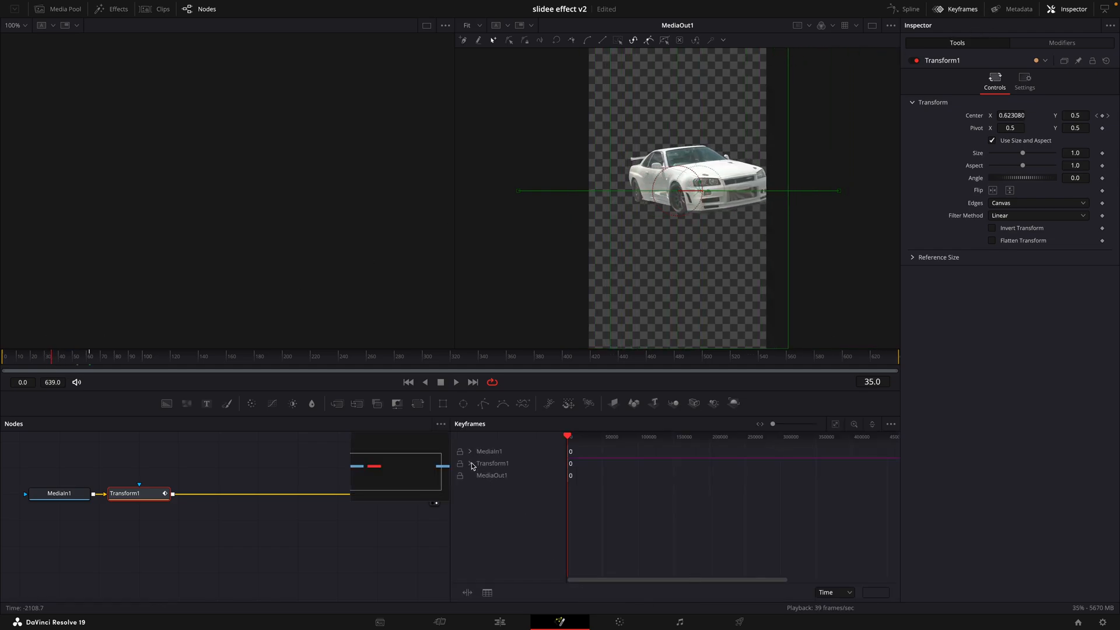
pyautogui.click(469, 463)
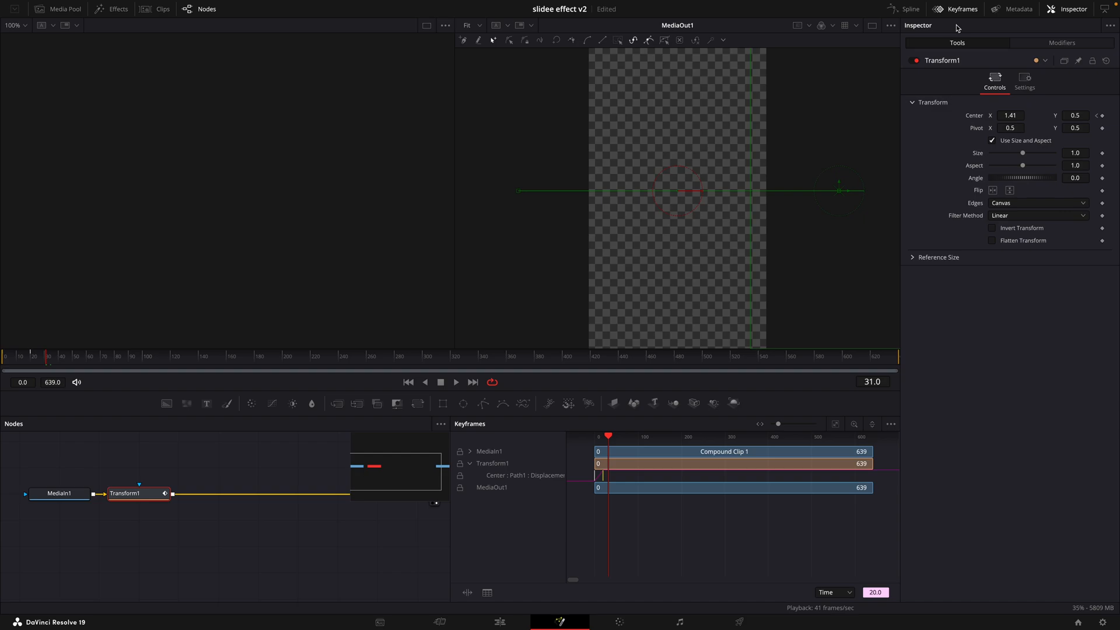
# Ease the Center curve in the Spline editor and enable Motion Blur on Transform1
pyautogui.click(909, 8)
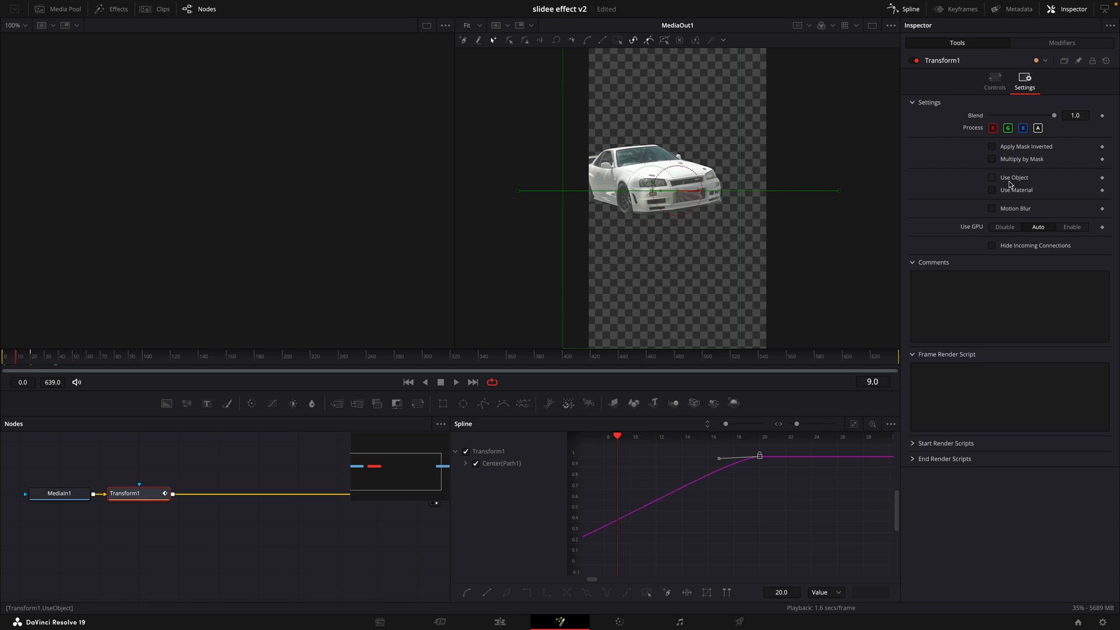
pyautogui.click(991, 207)
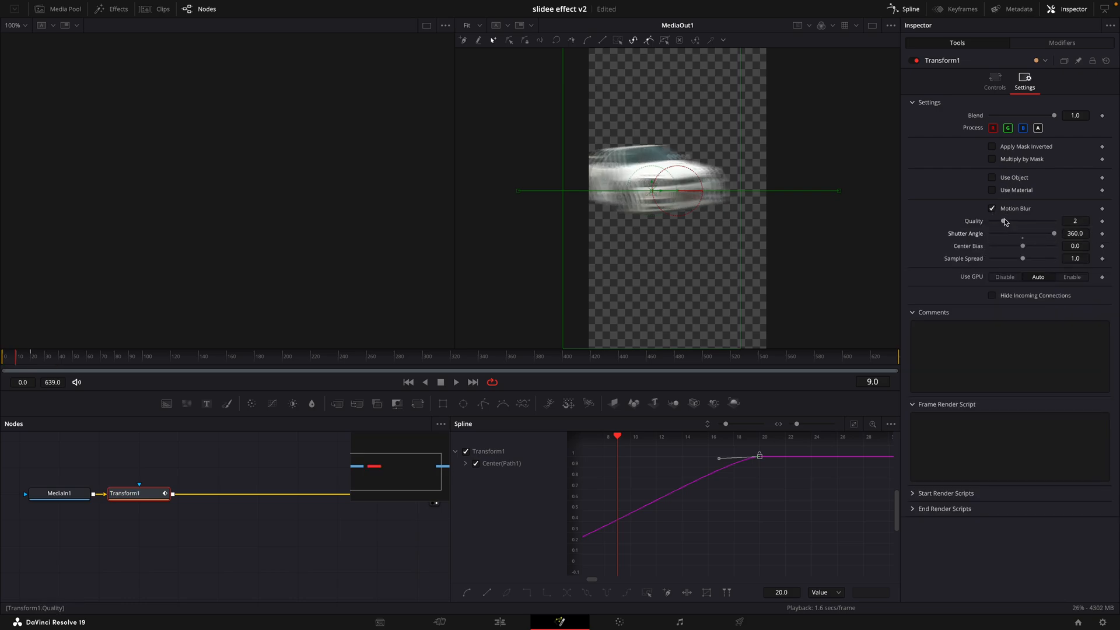
# Layer source clips above and below and repeat Compound Clip 1 along V2
pyautogui.click(498, 622)
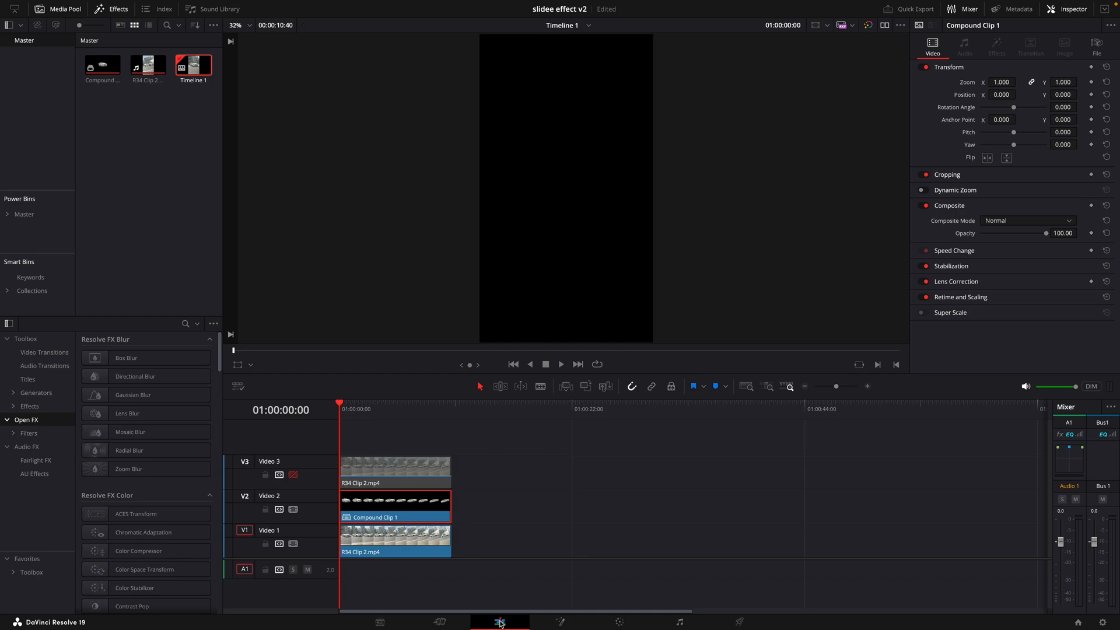
pyautogui.click(393, 470)
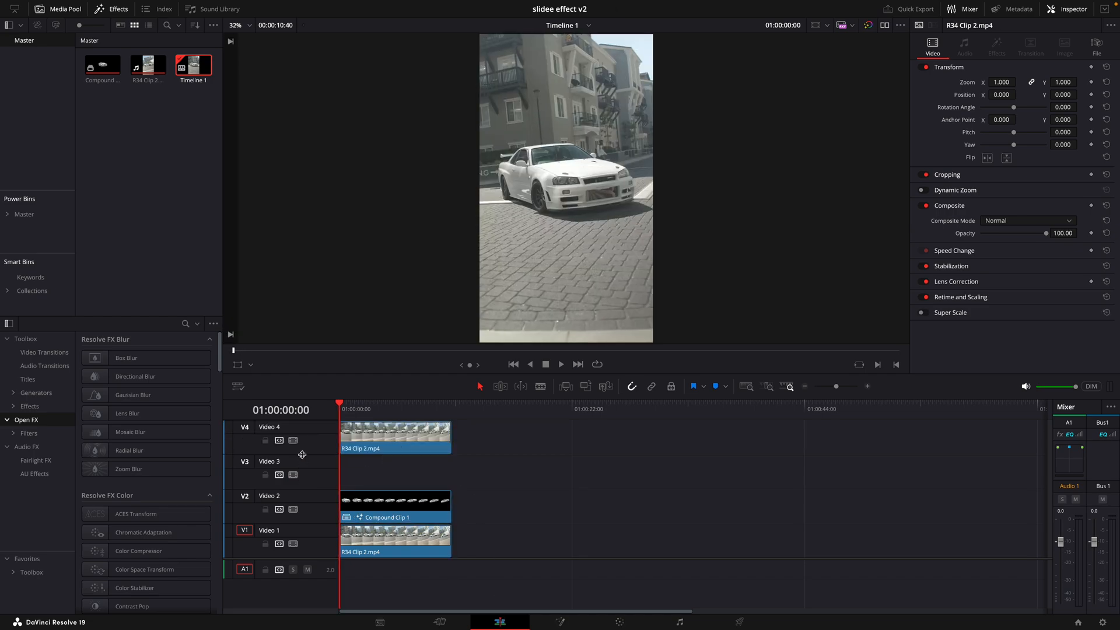
pyautogui.click(395, 507)
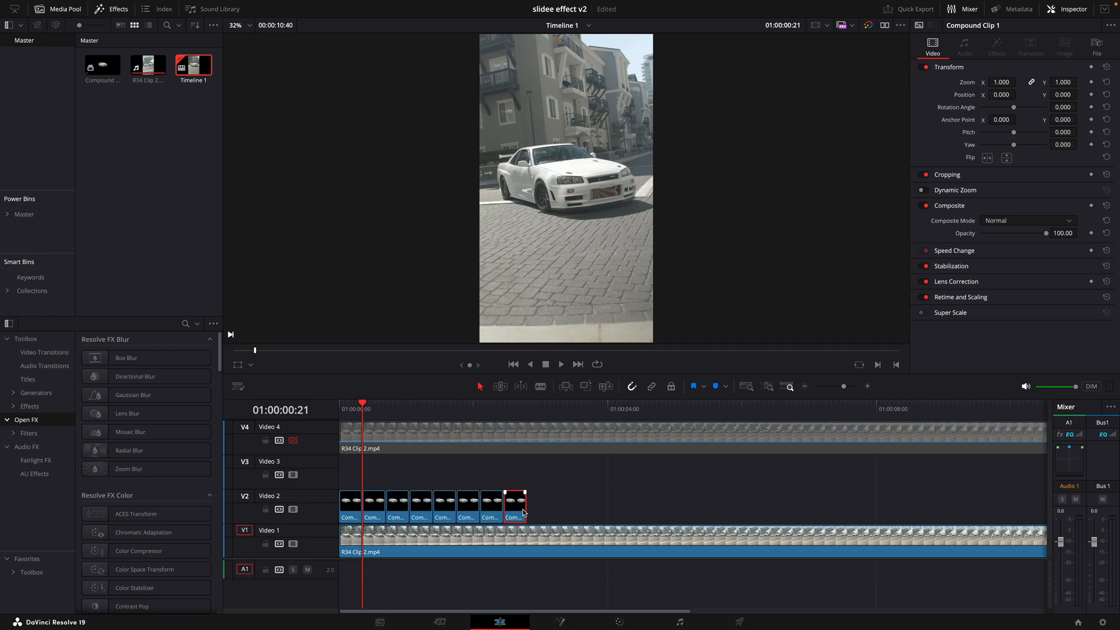
pyautogui.click(386, 408)
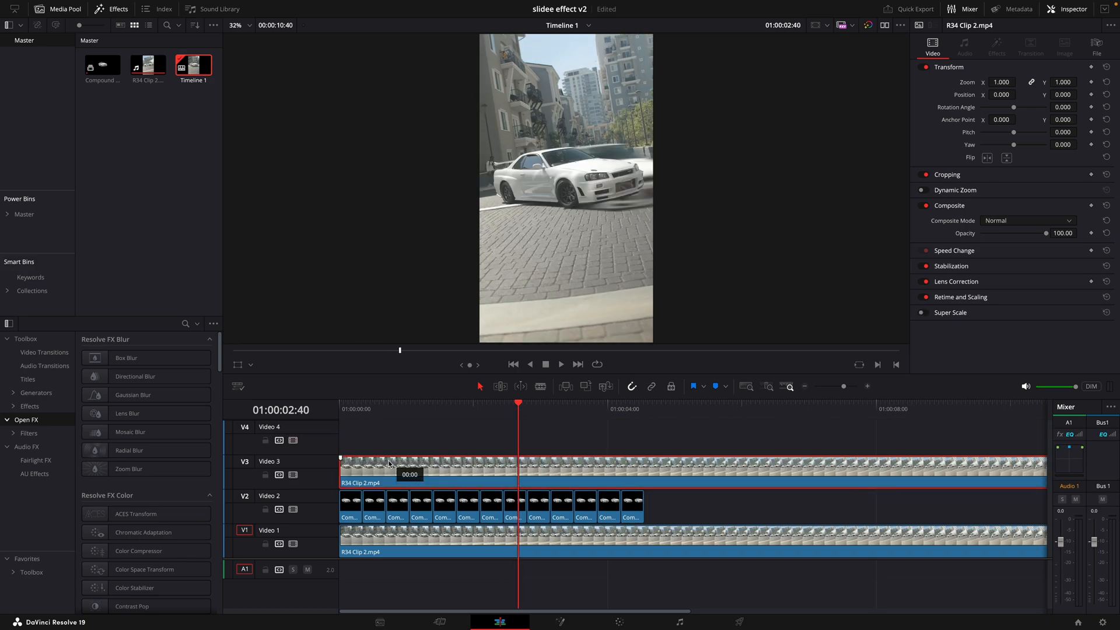
pyautogui.moveTo(639, 406)
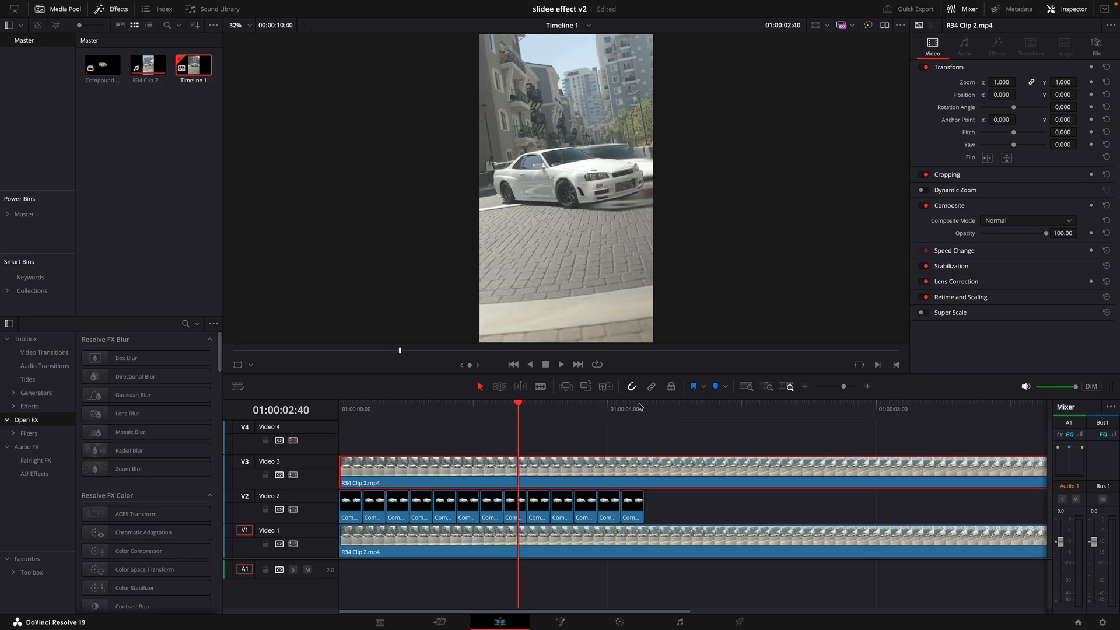
pyautogui.click(644, 402)
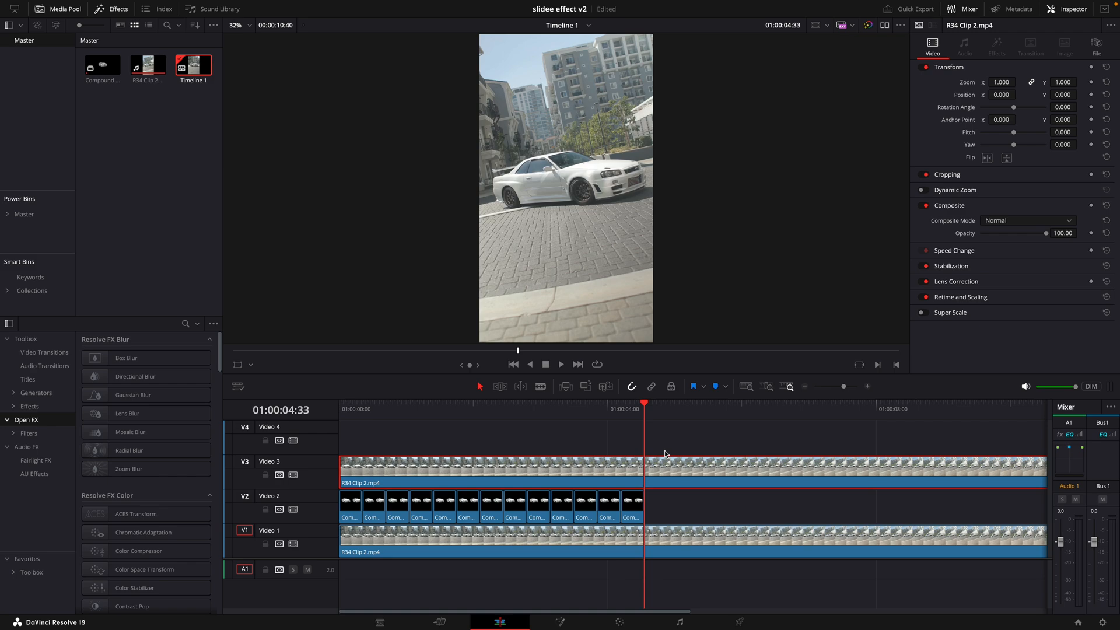